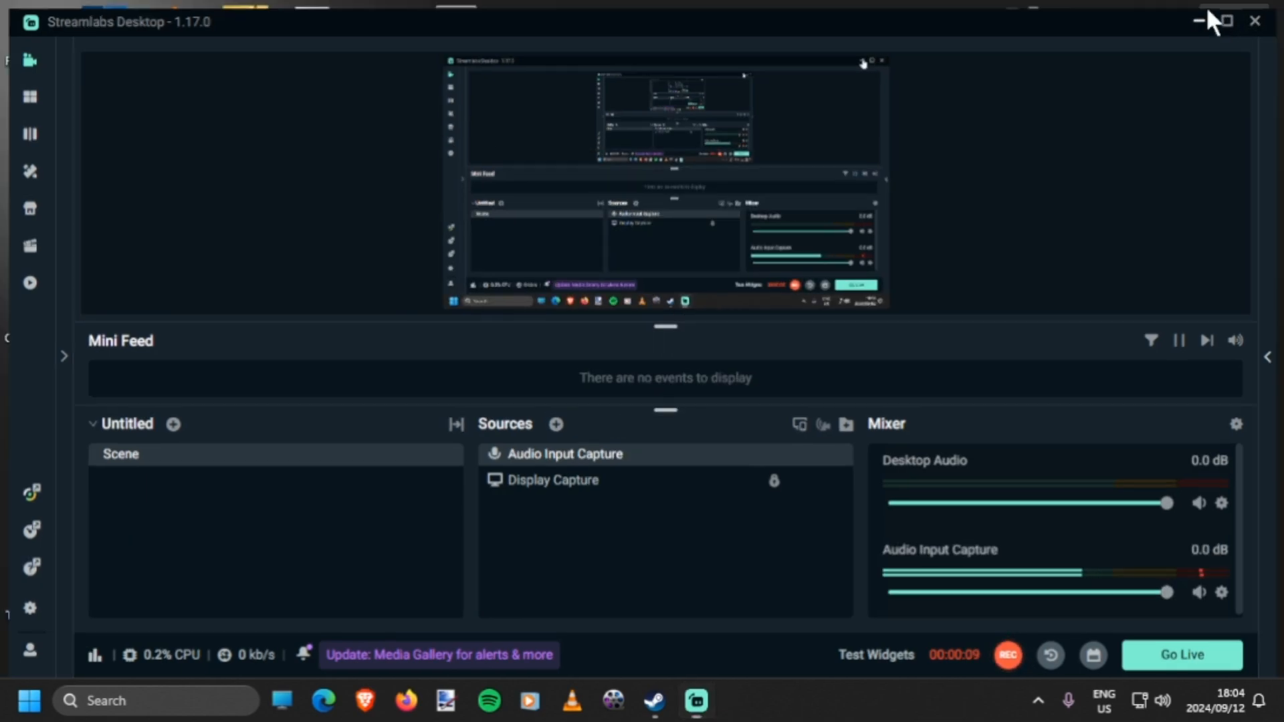
- Minimize Streamlabs Desktop so the desktop is showing
left_click(1199, 21)
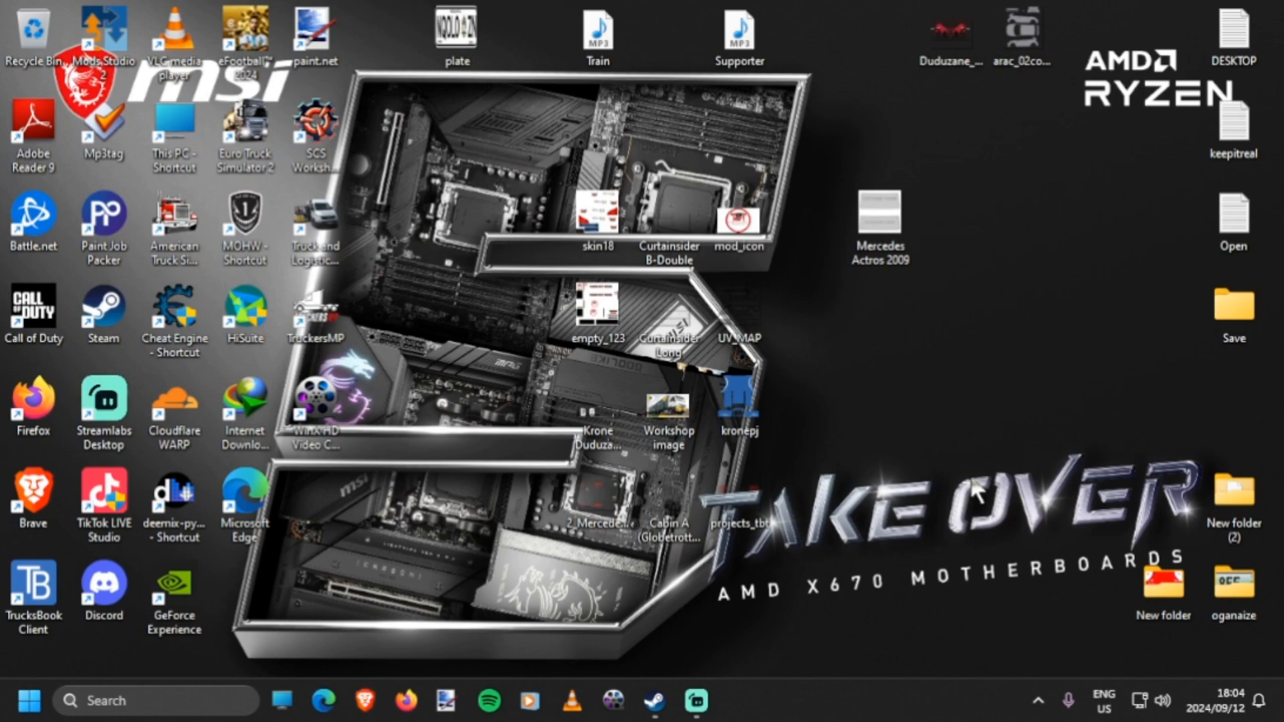
- Bring up Steam and go to the game library home
left_click(652, 700)
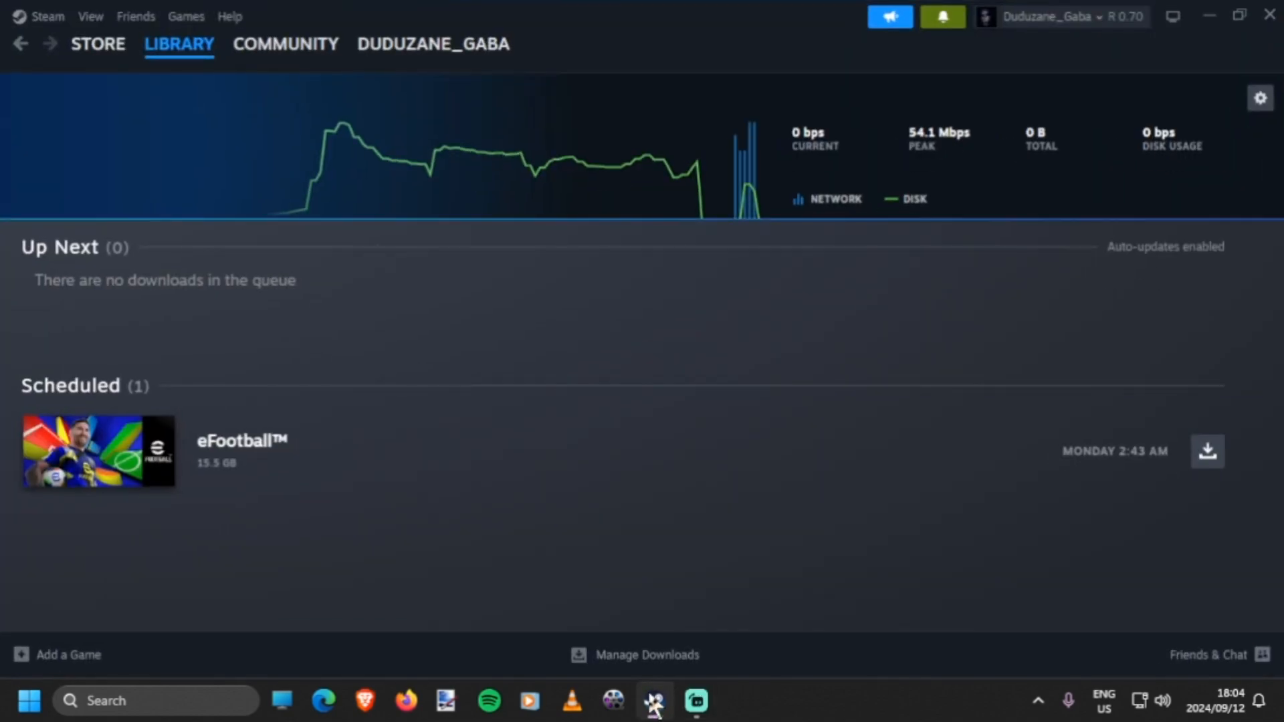
left_click(178, 44)
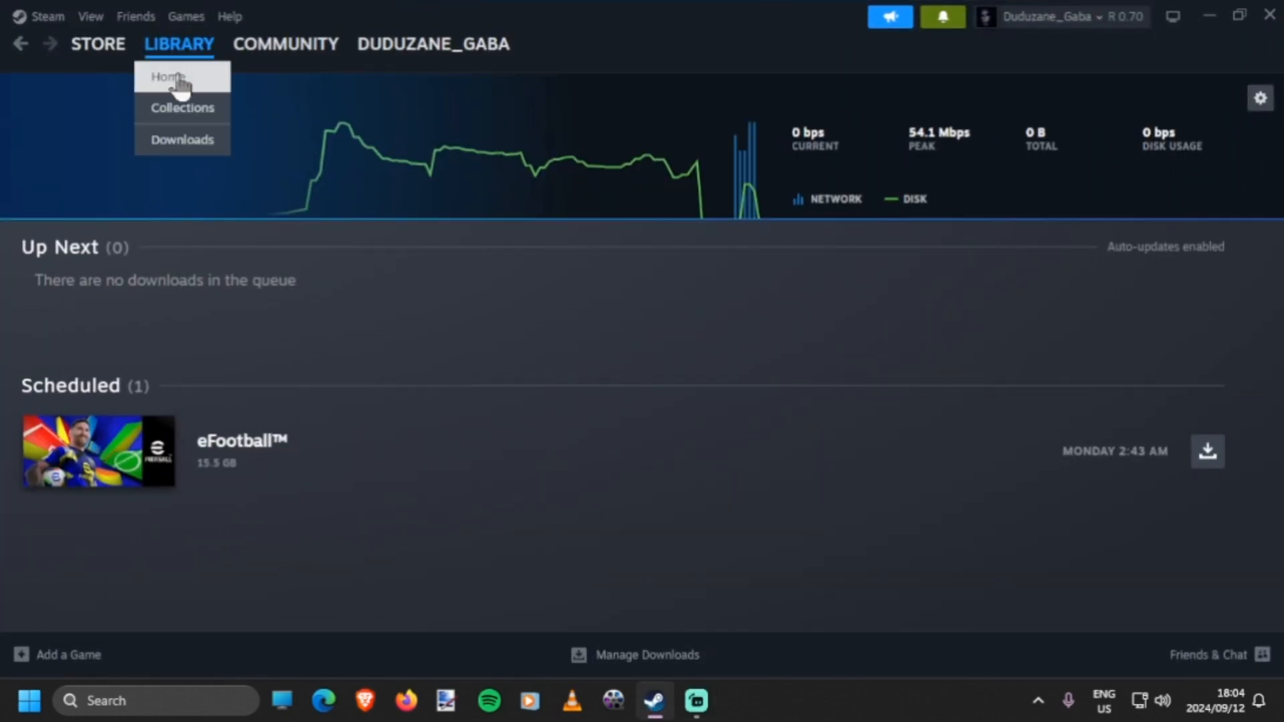
left_click(169, 76)
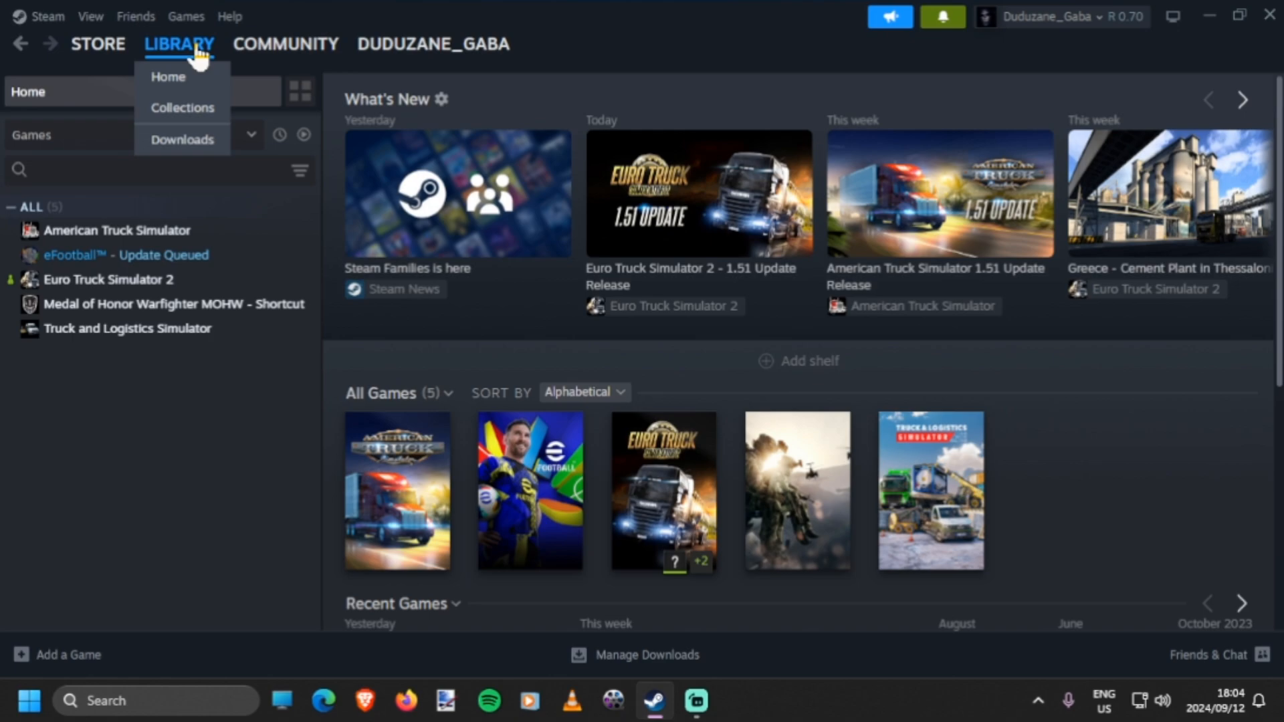
- Select Euro Truck Simulator 2 in the game list after briefly viewing eFootball
left_click(123, 254)
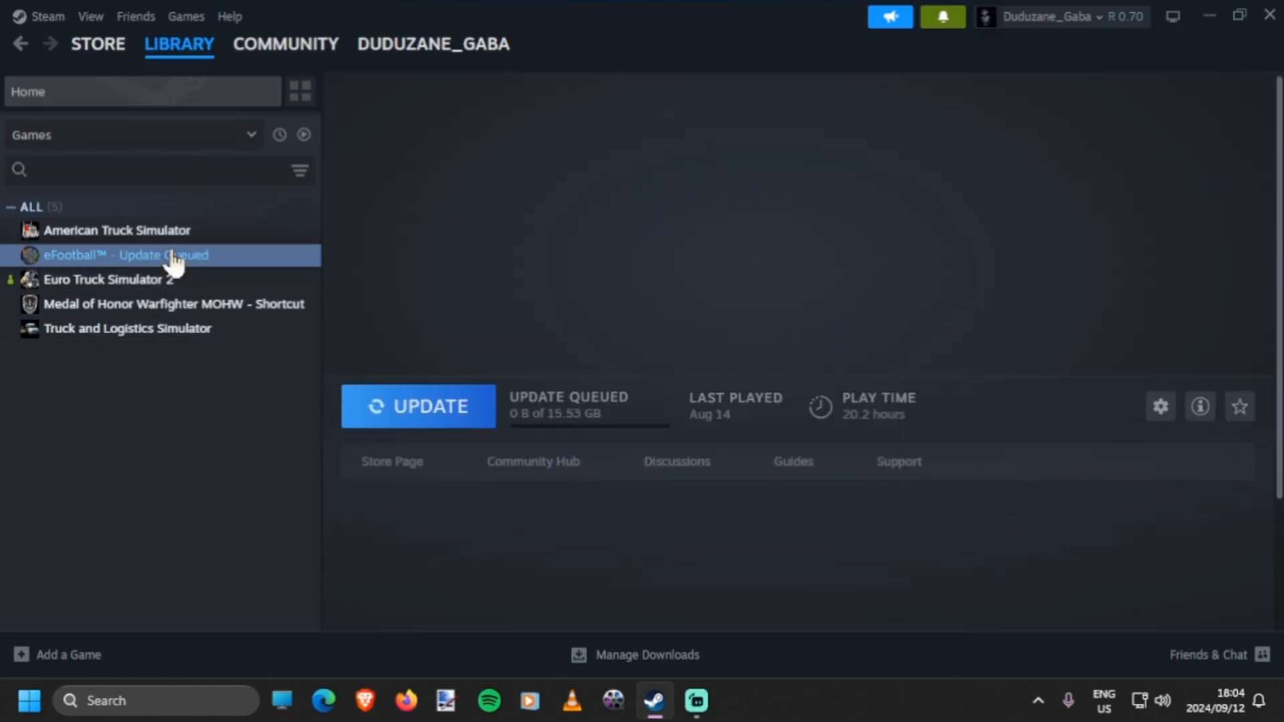
left_click(123, 254)
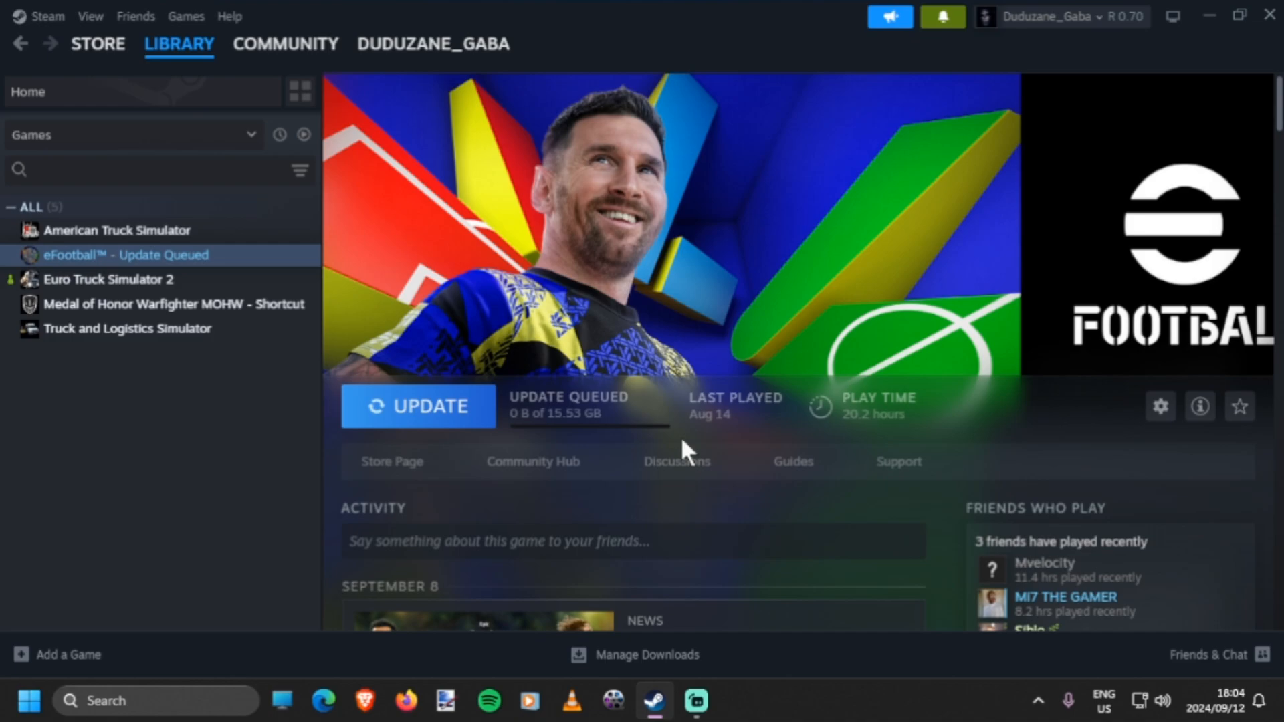
left_click(107, 279)
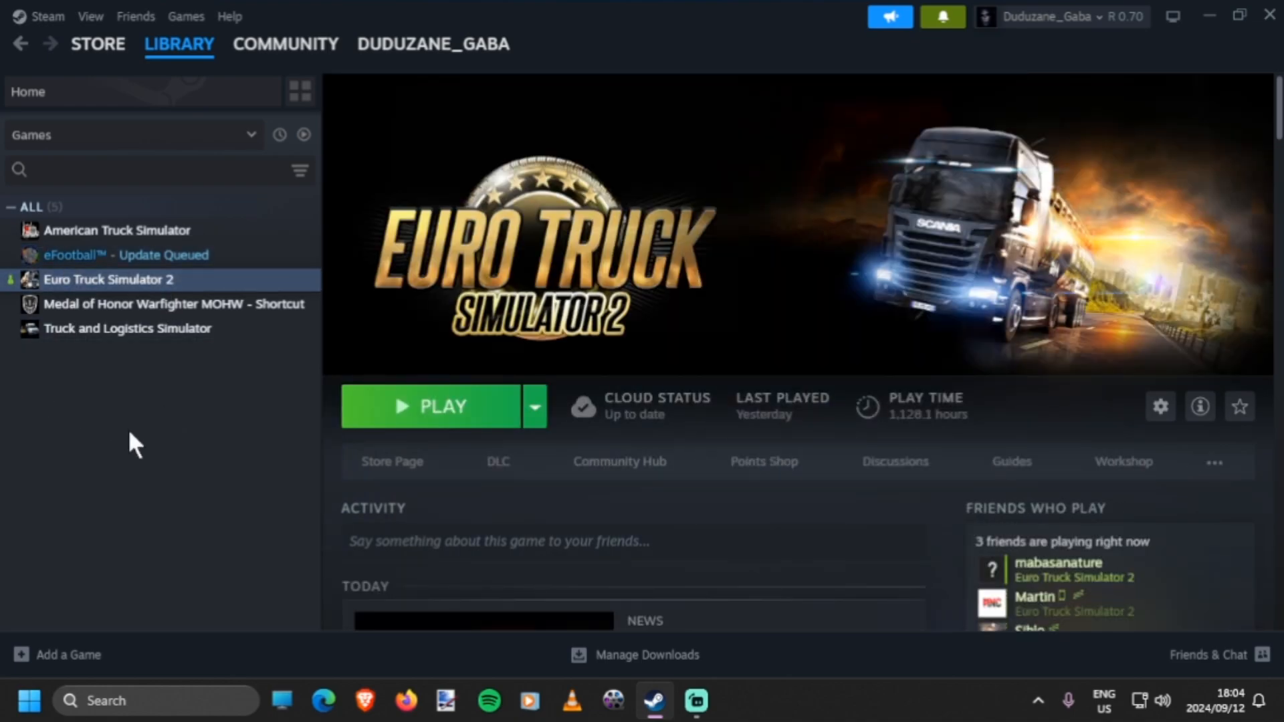
mouse_move(255, 461)
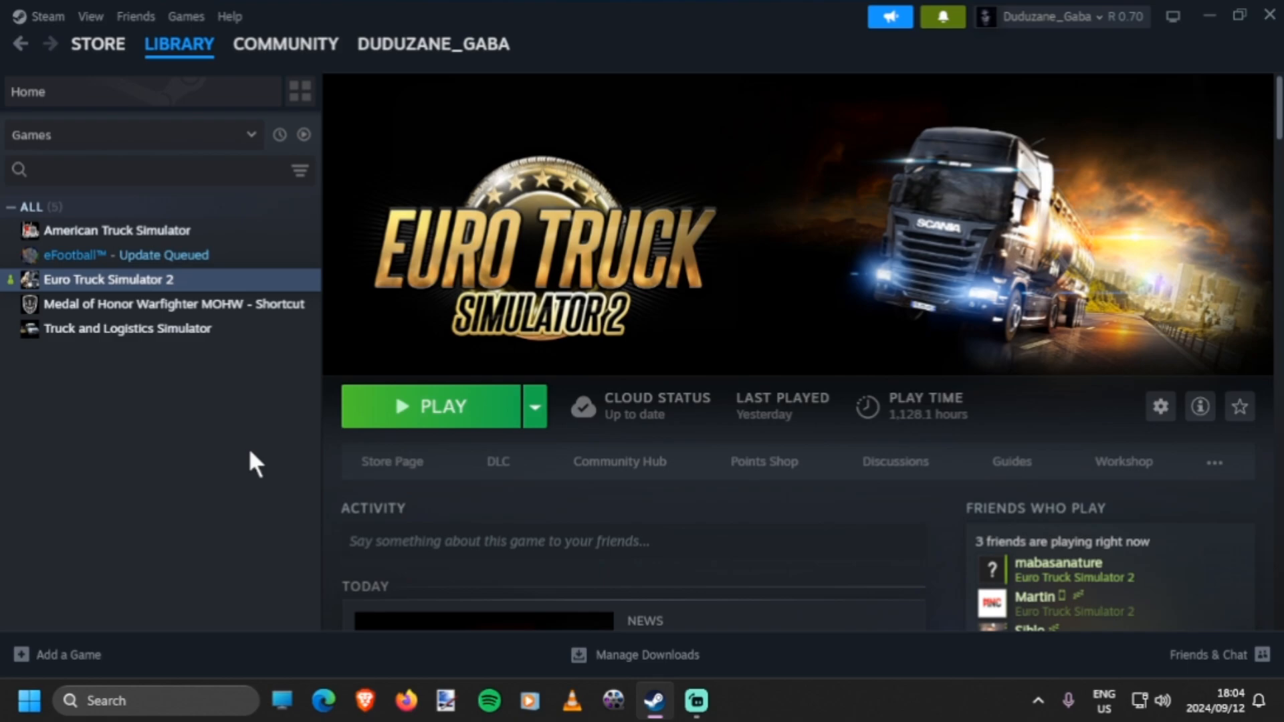
scroll("down", 3)
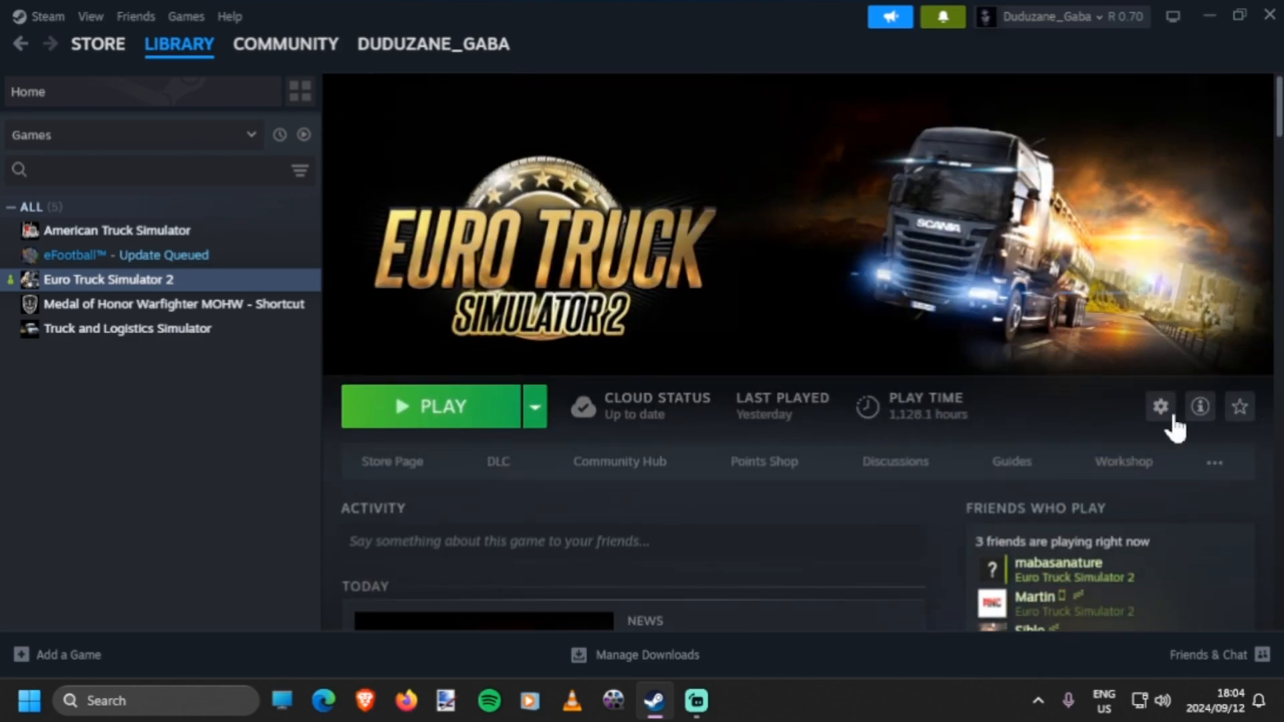
mouse_move(1160, 407)
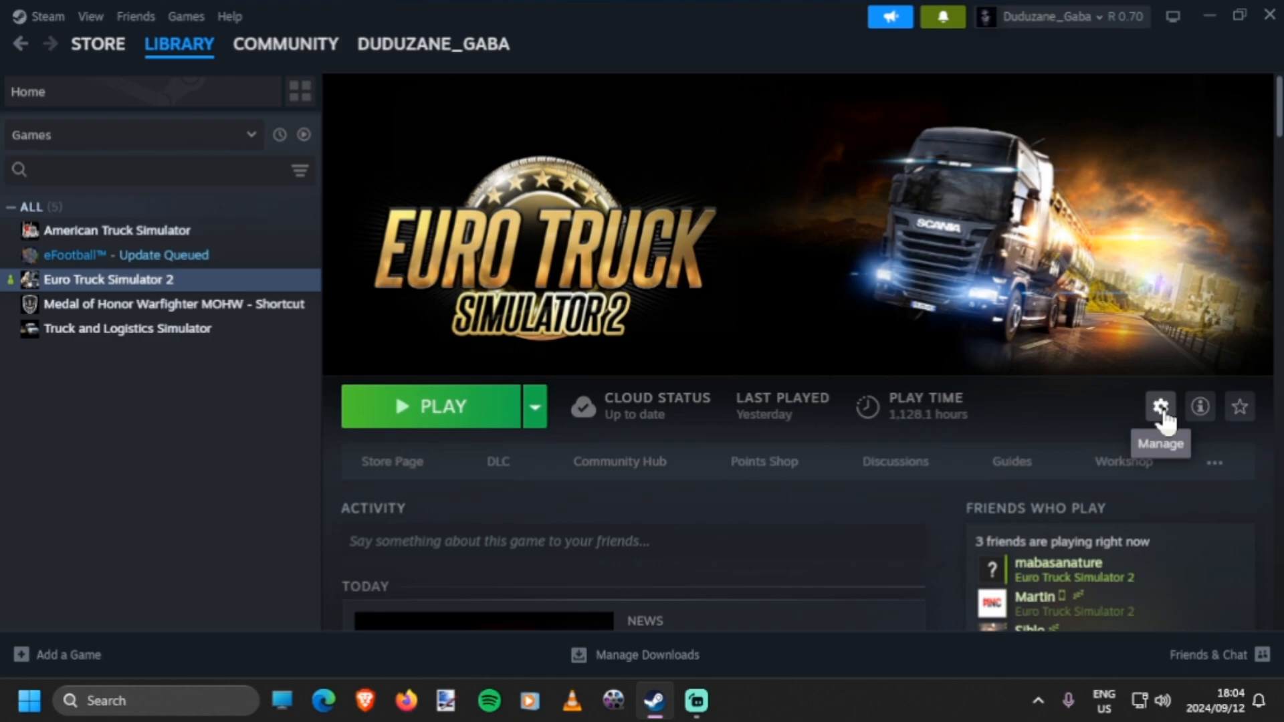
mouse_move(1159, 407)
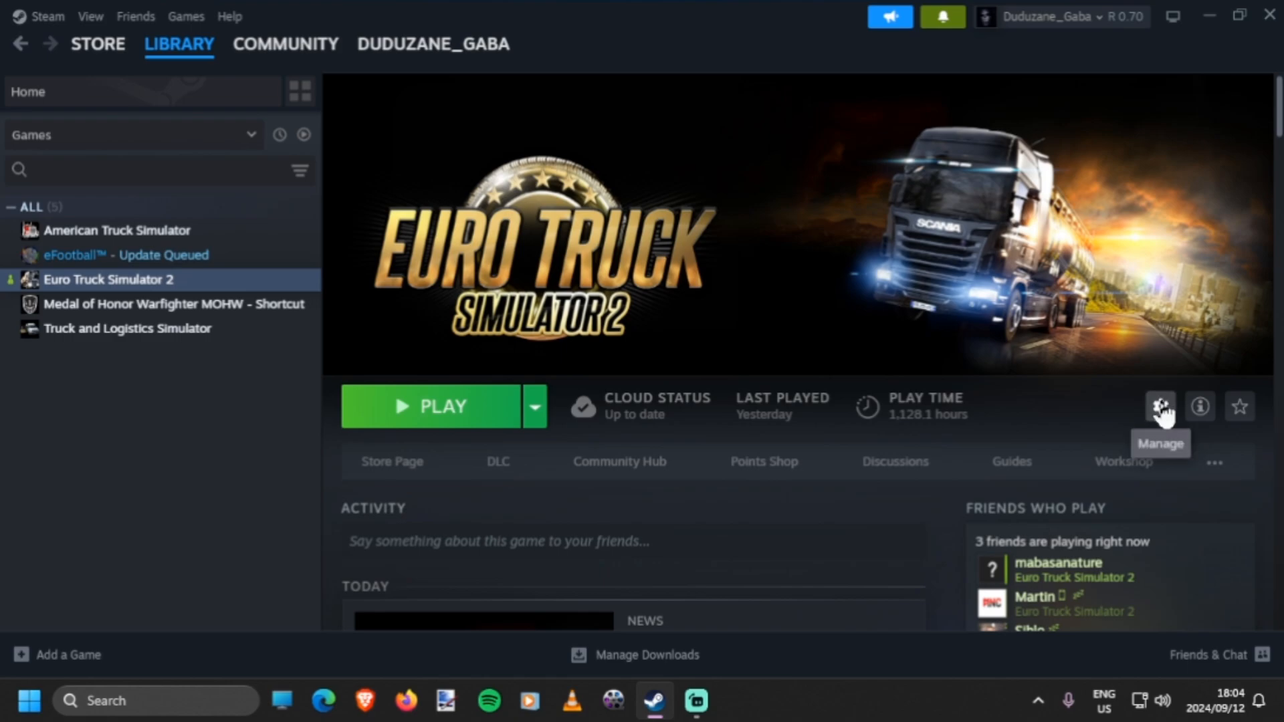
- Bring up the Properties window for Euro Truck Simulator 2 from the Manage gear
left_click(1158, 406)
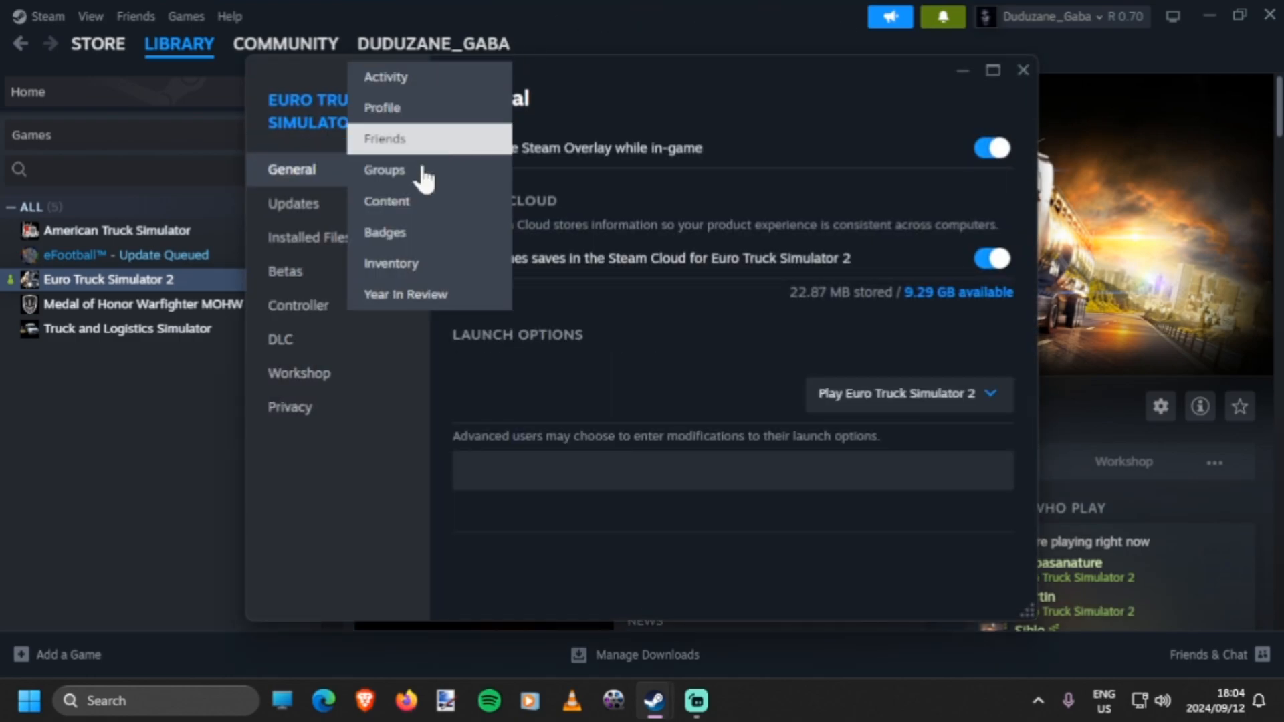
left_click(744, 97)
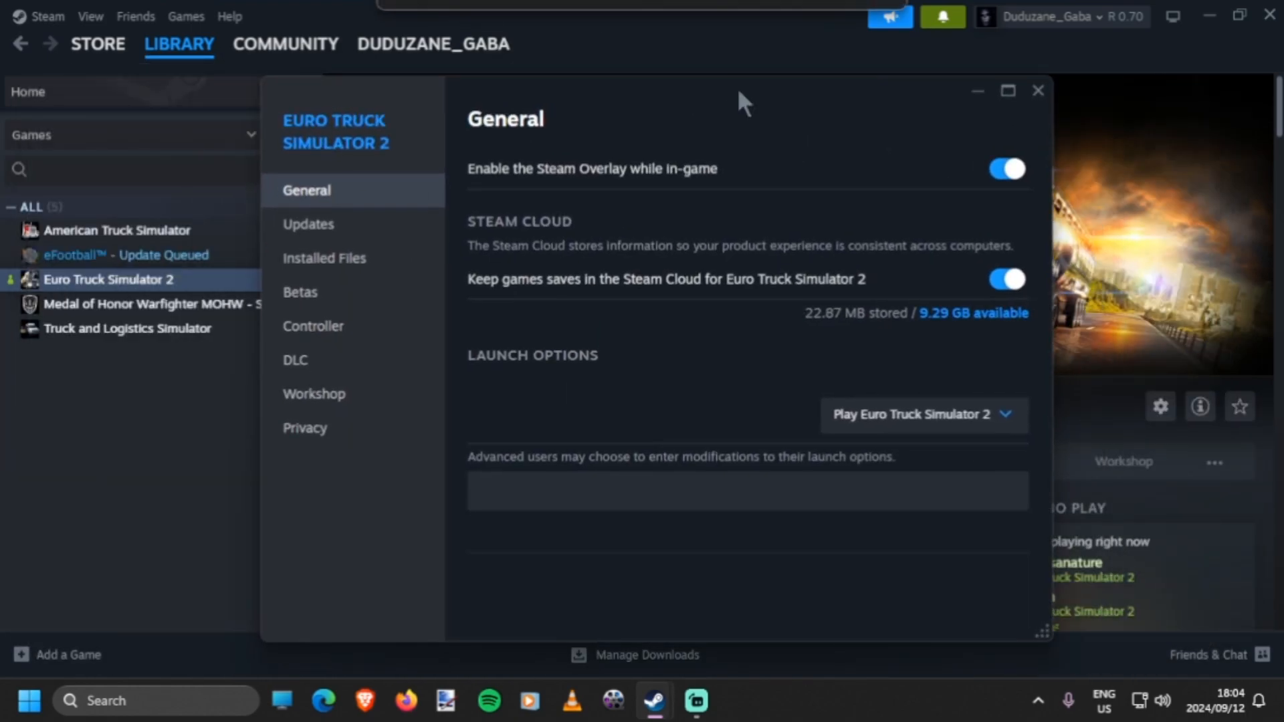
mouse_move(325, 224)
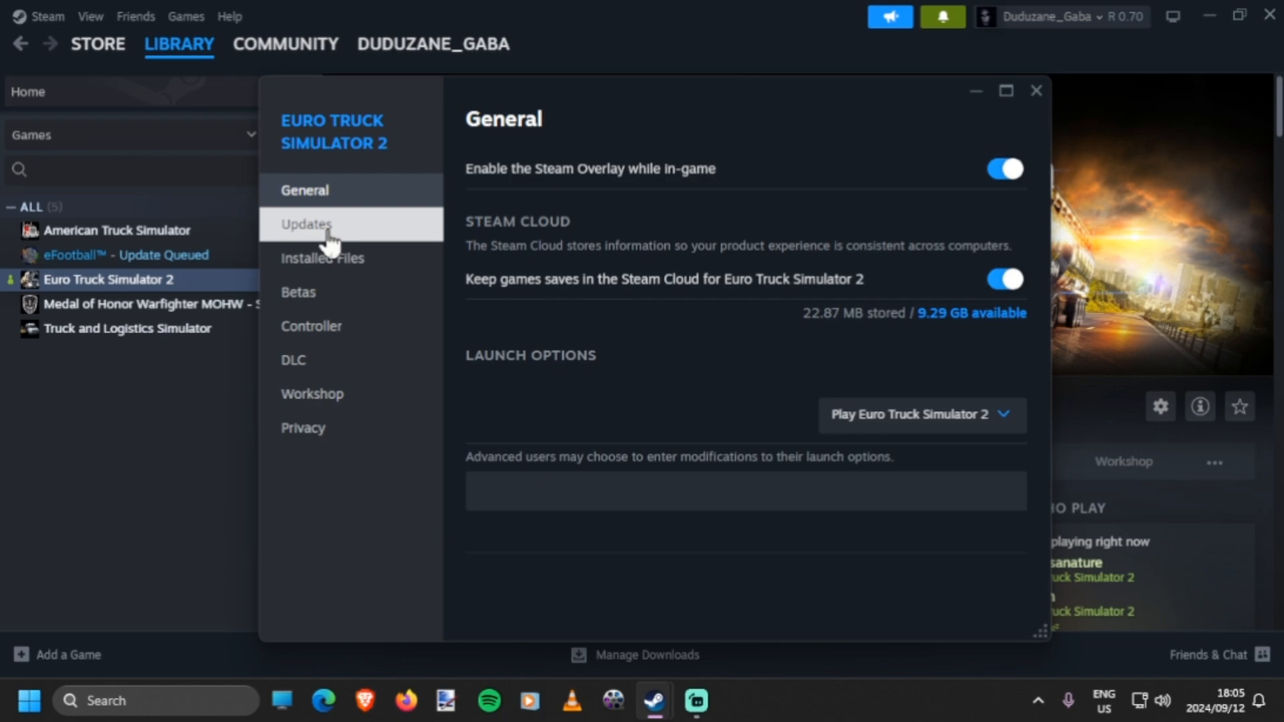
mouse_move(320, 360)
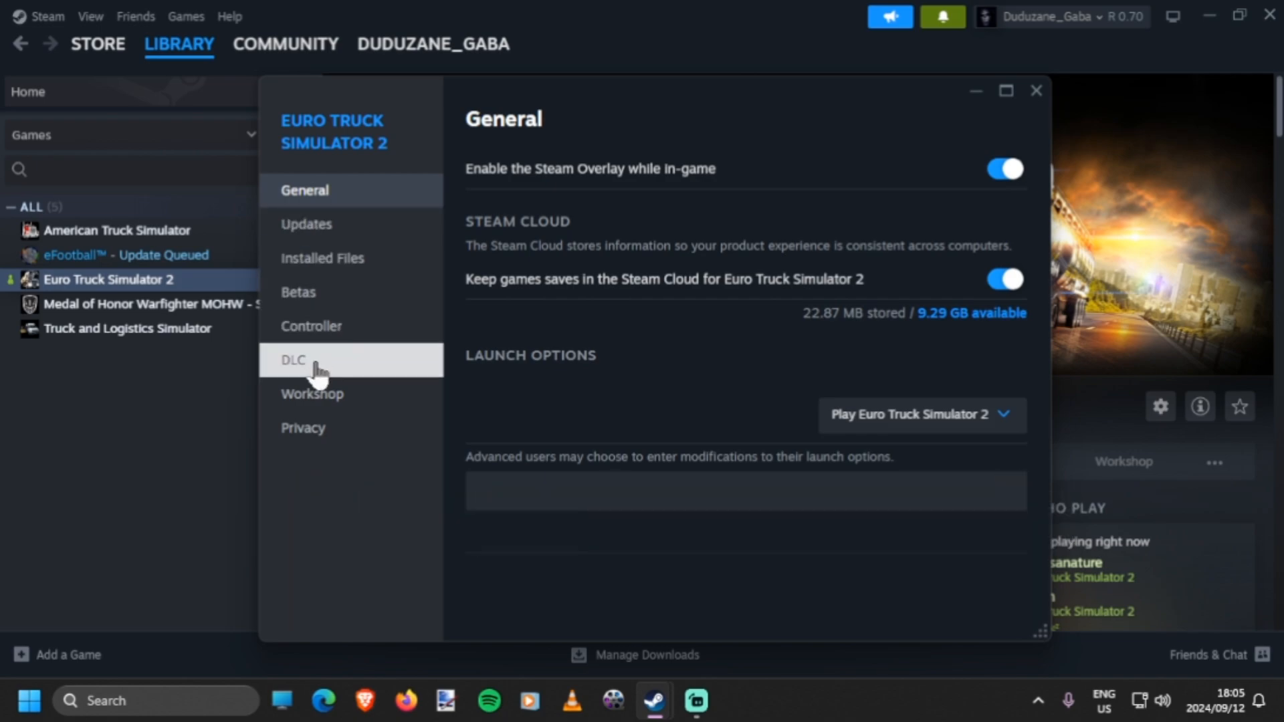
- Set Beta Participation to temporary_1_50 - 1.50.x and close Properties, starting the download
left_click(298, 292)
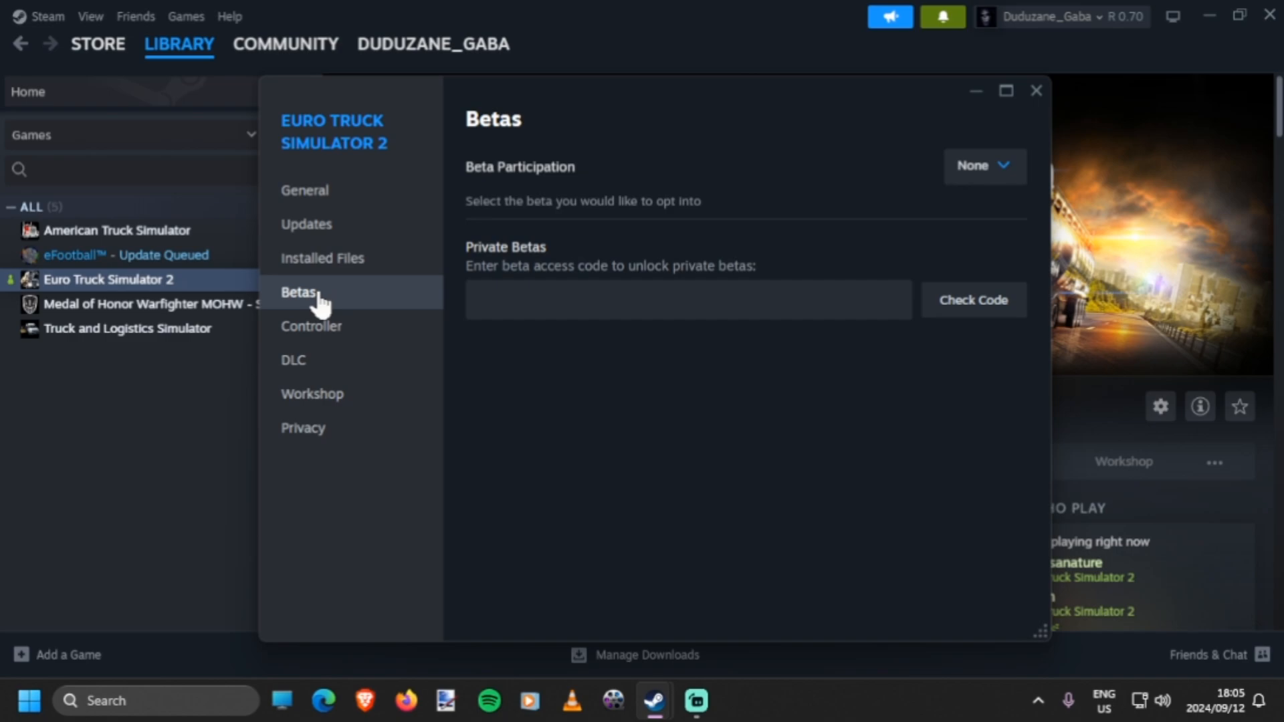
mouse_move(381, 385)
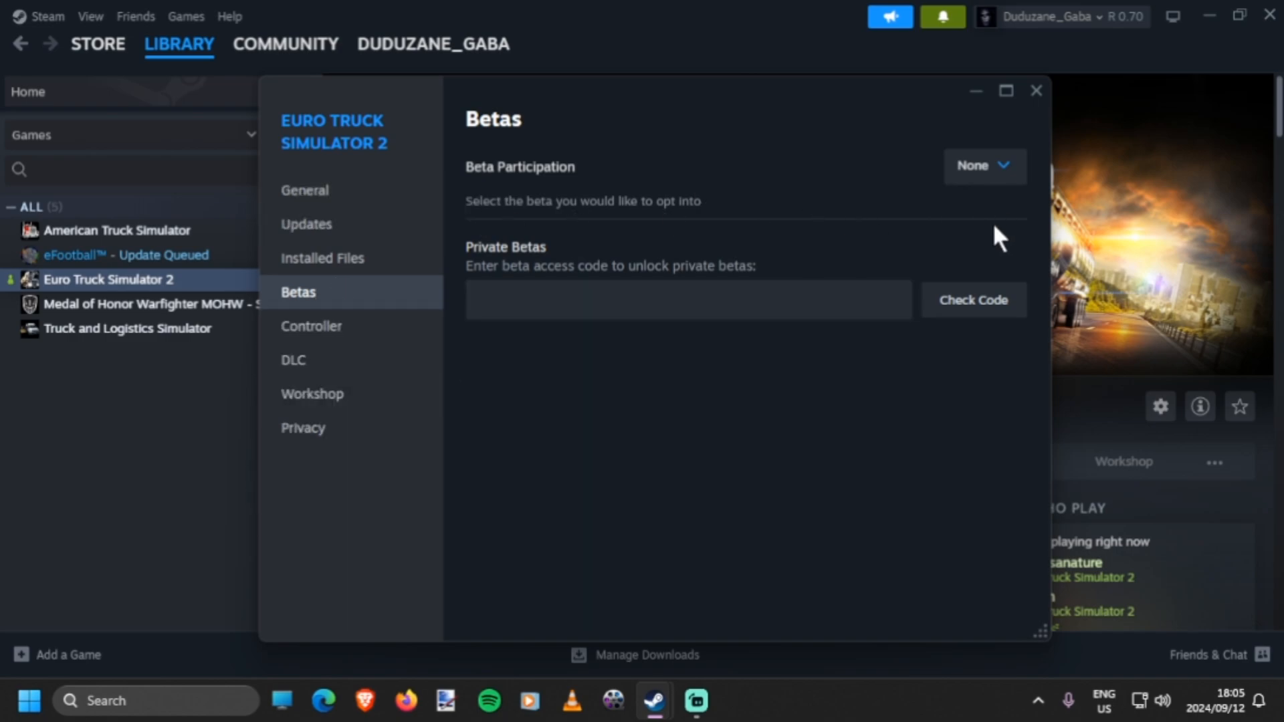
left_click(983, 166)
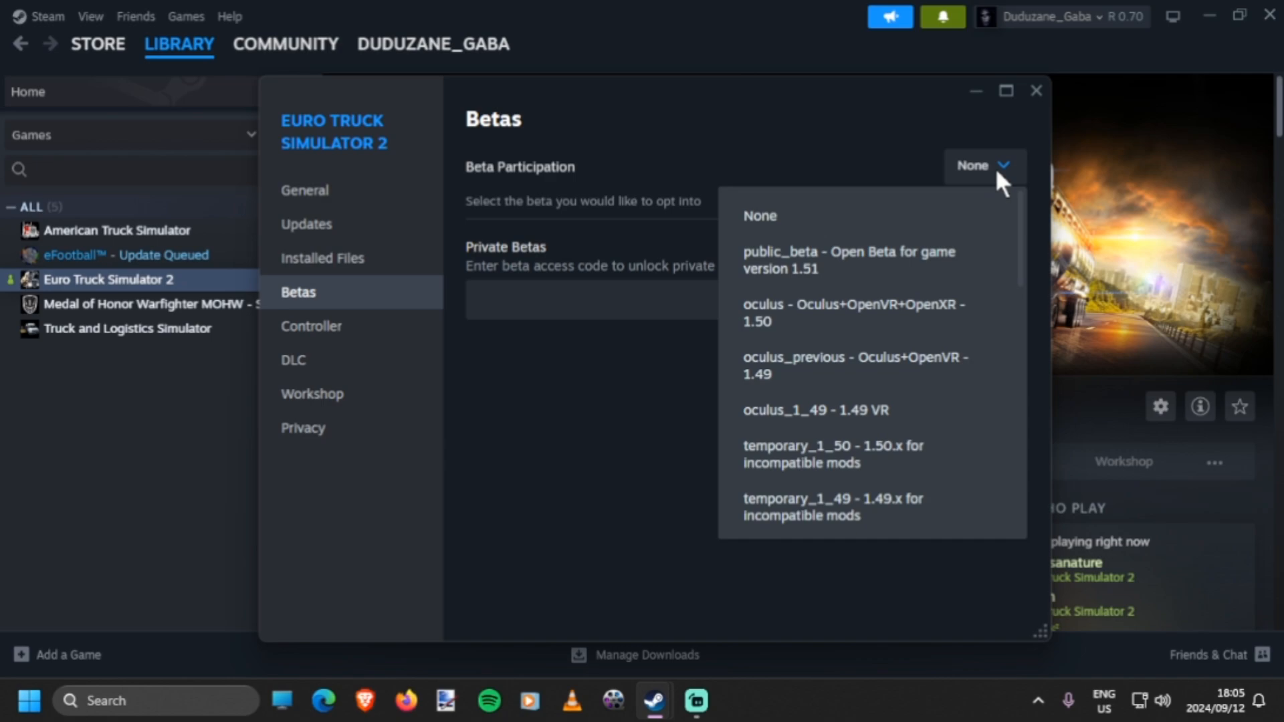
mouse_move(957, 260)
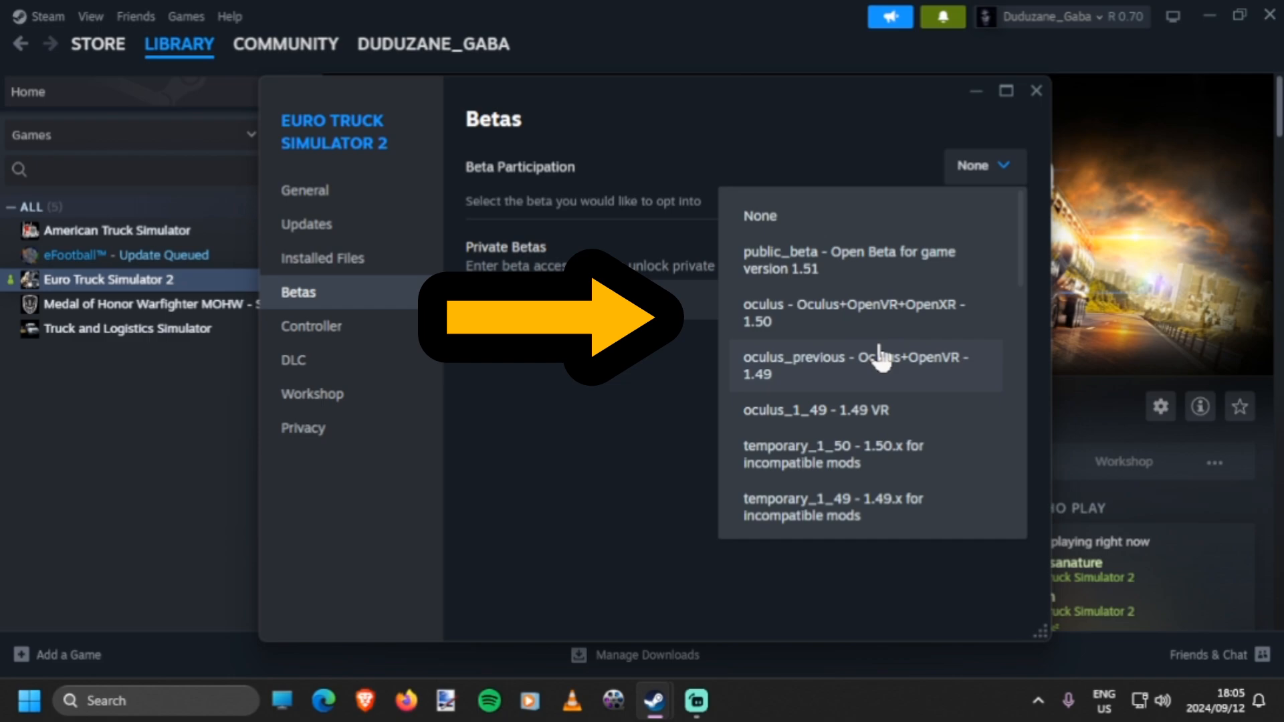
scroll("down", 3)
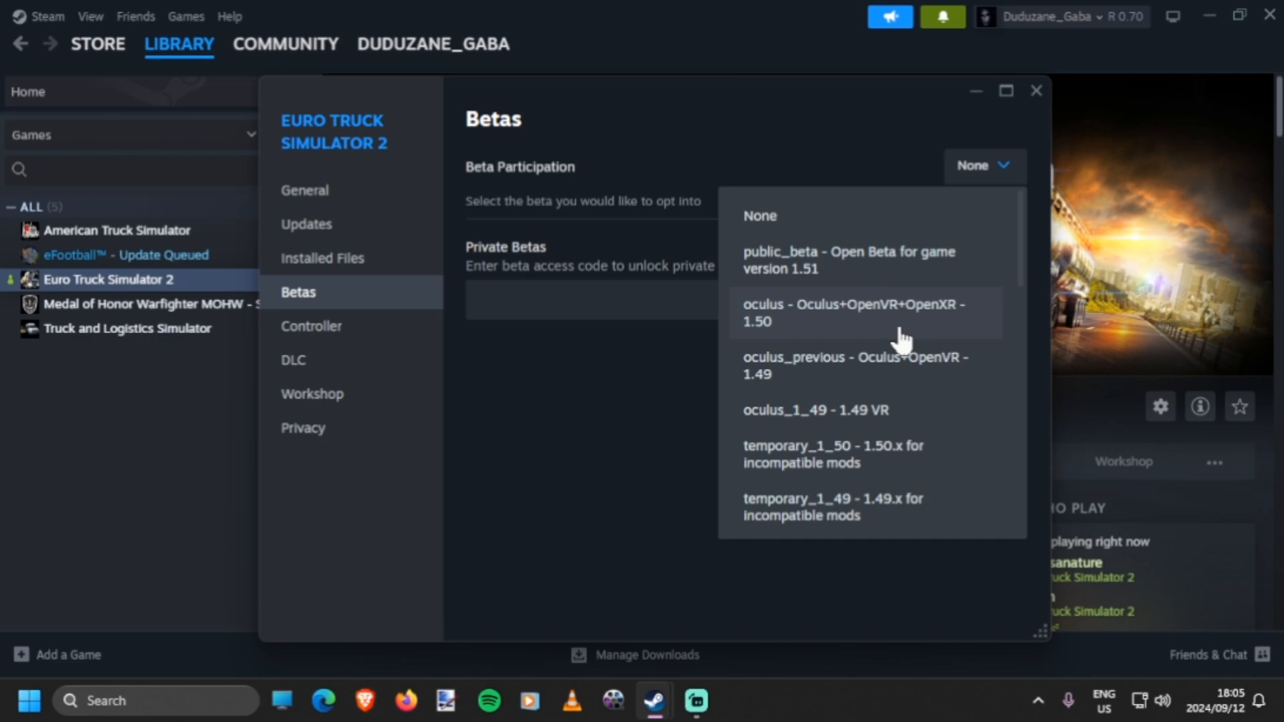
mouse_move(888, 340)
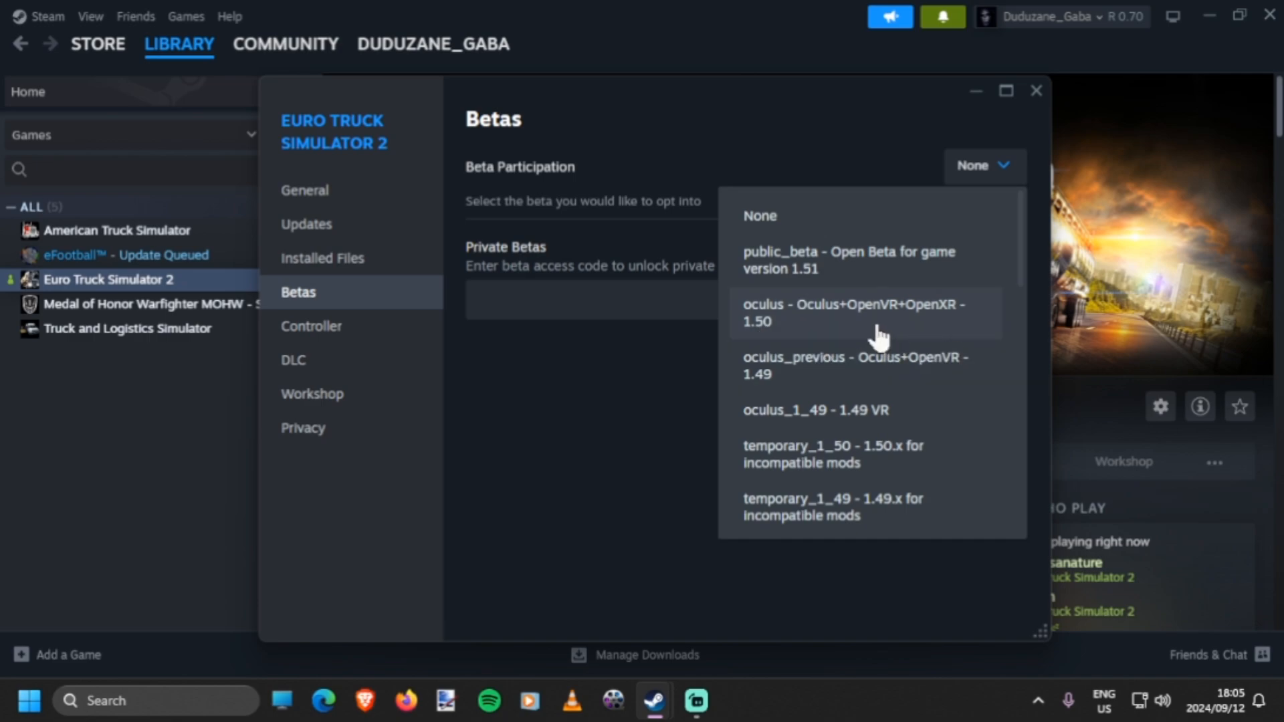
mouse_move(871, 336)
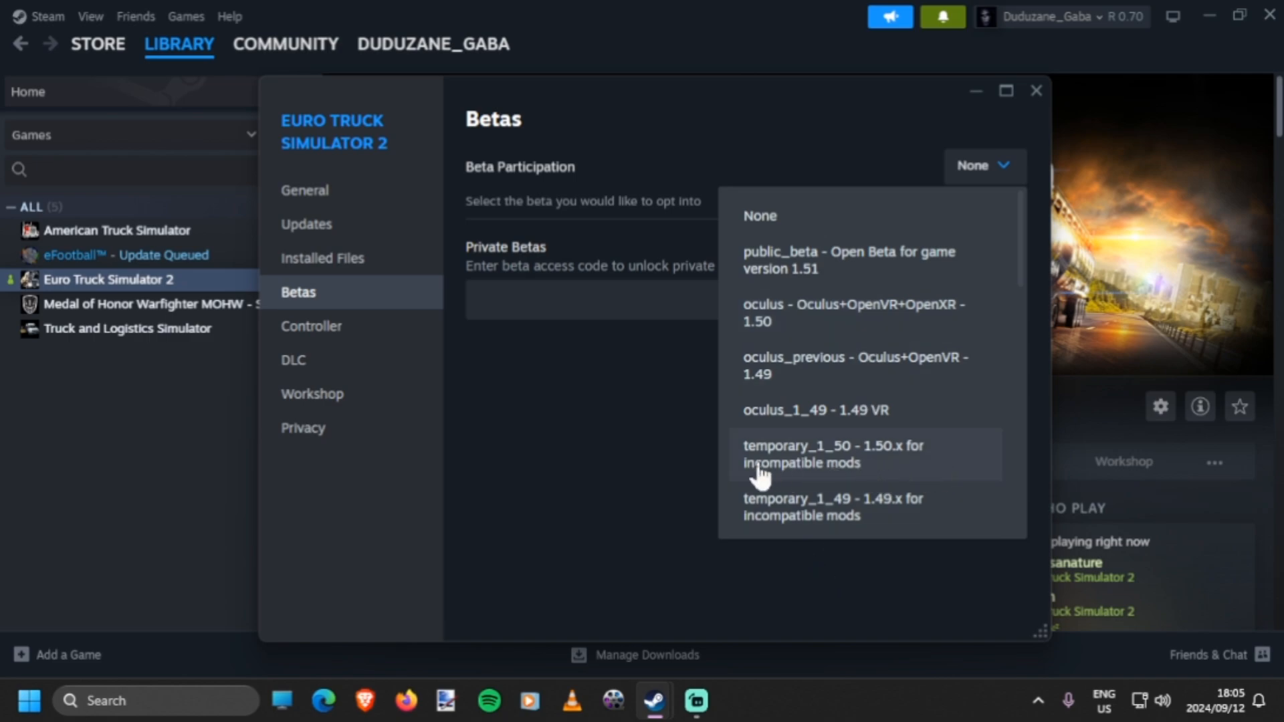
mouse_move(1063, 479)
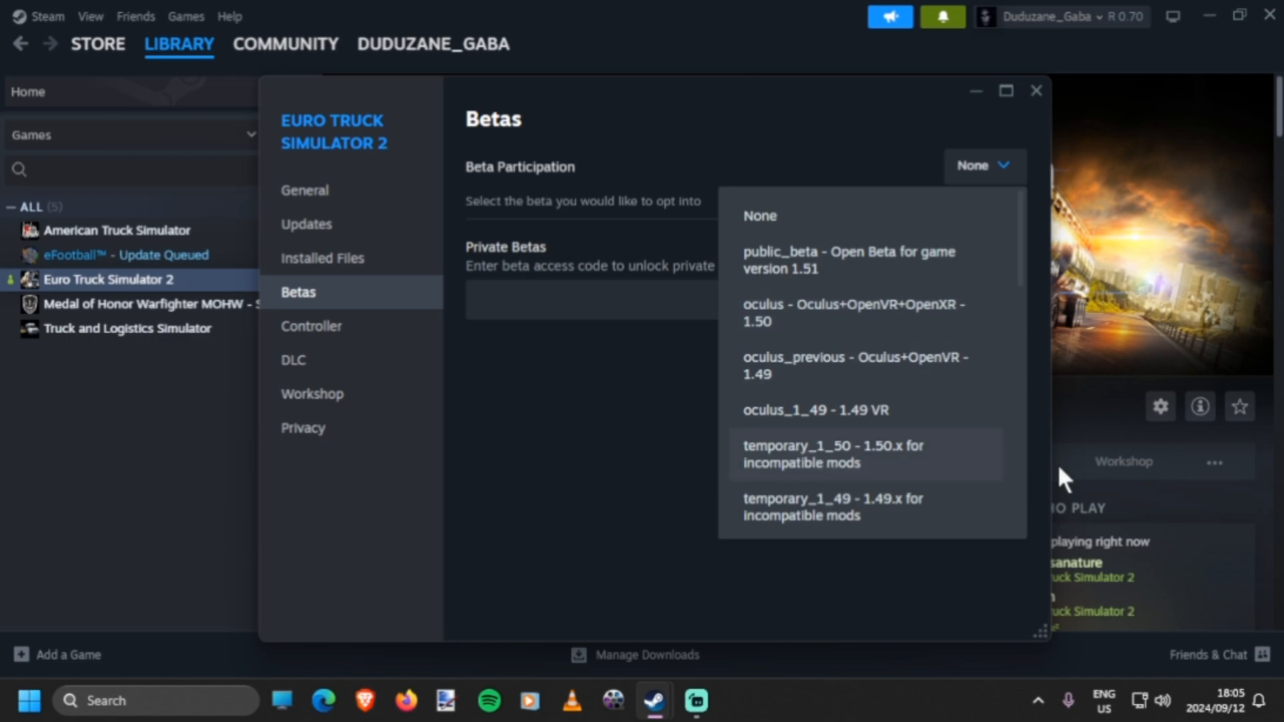
mouse_move(849, 471)
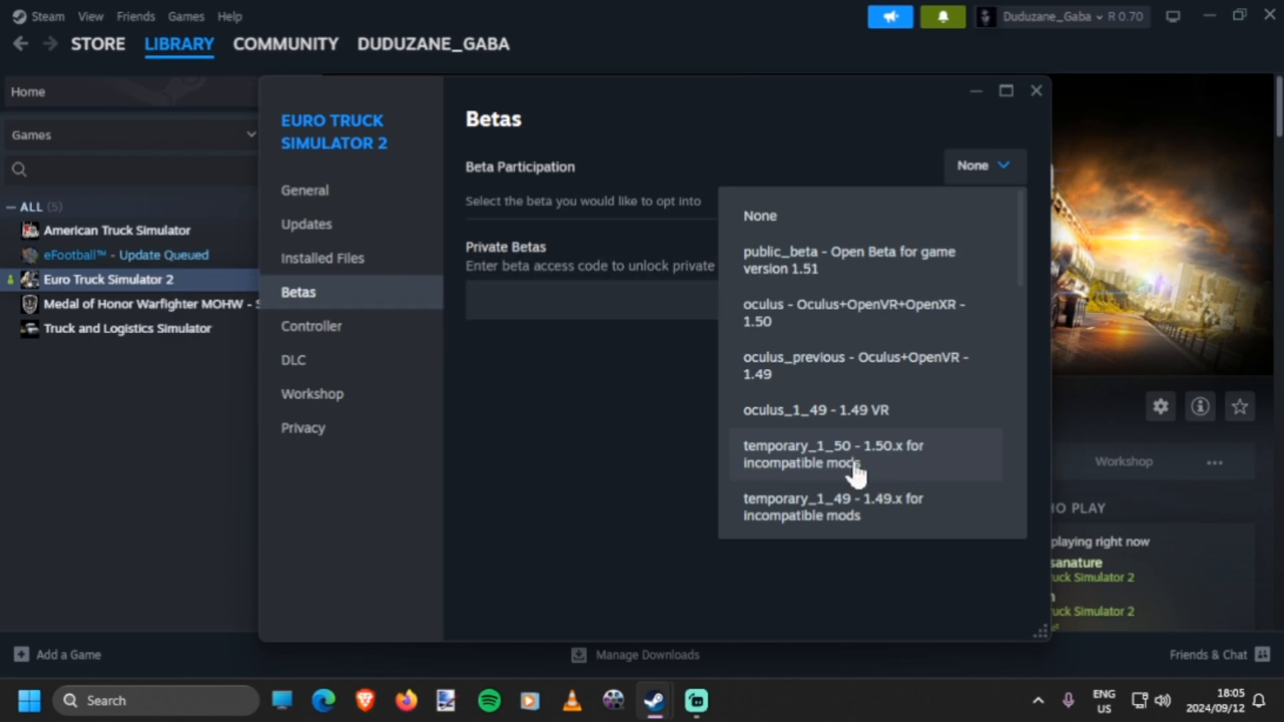
mouse_move(863, 474)
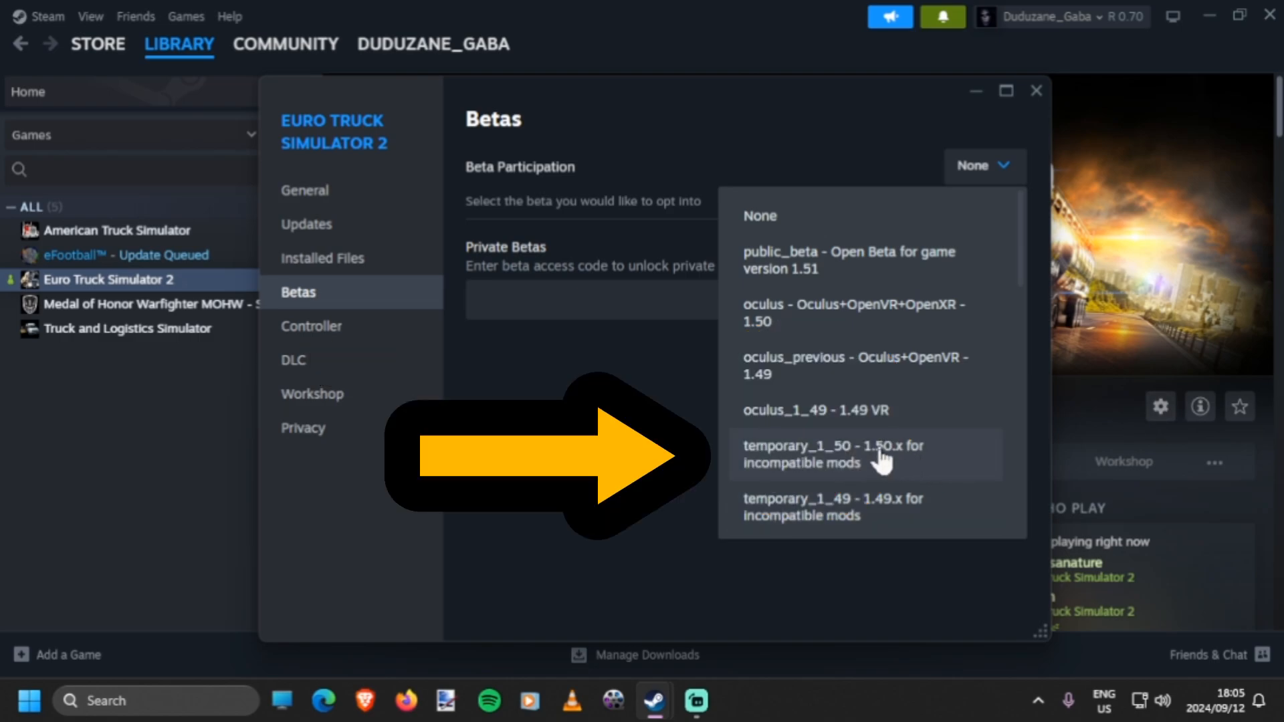
left_click(830, 455)
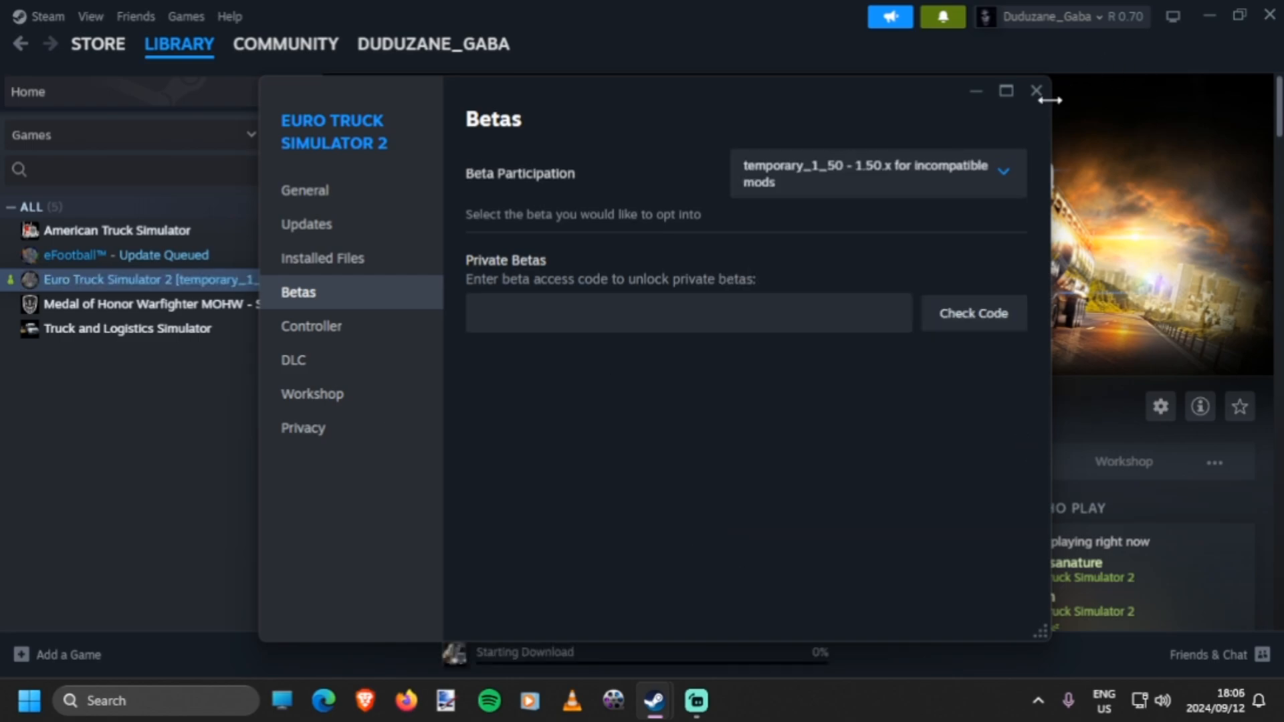
left_click(1035, 91)
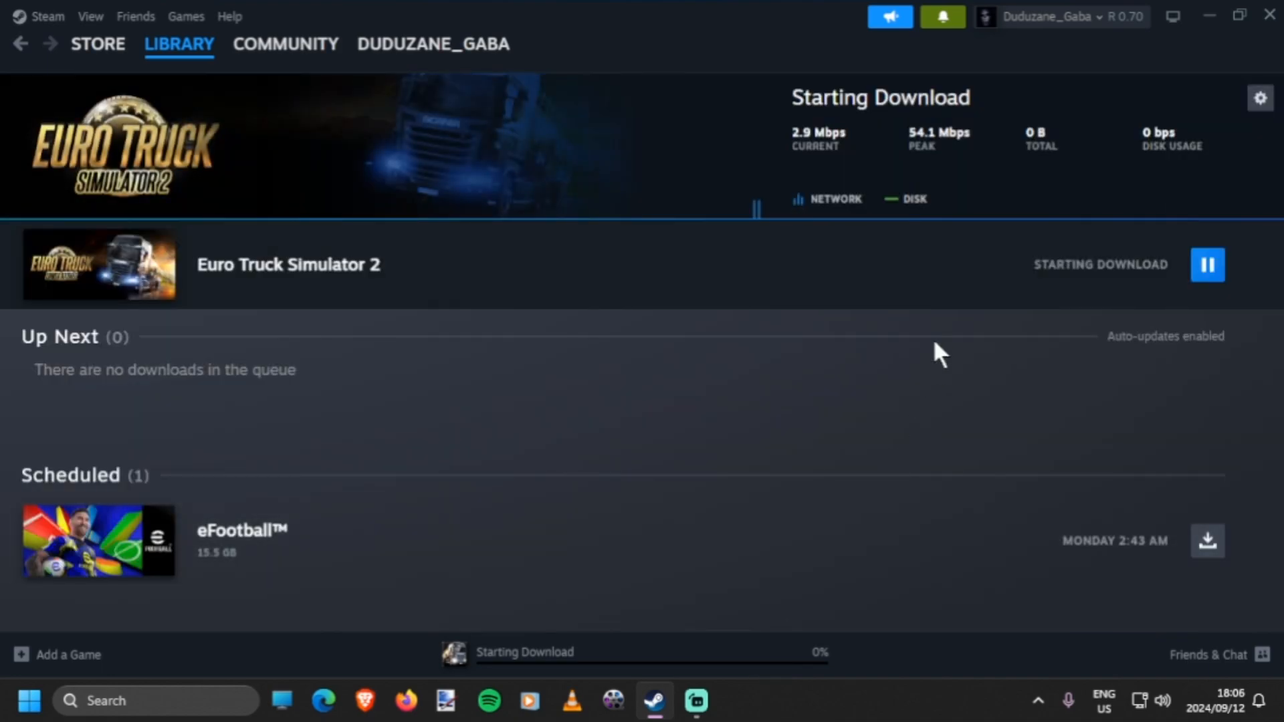
mouse_move(825, 472)
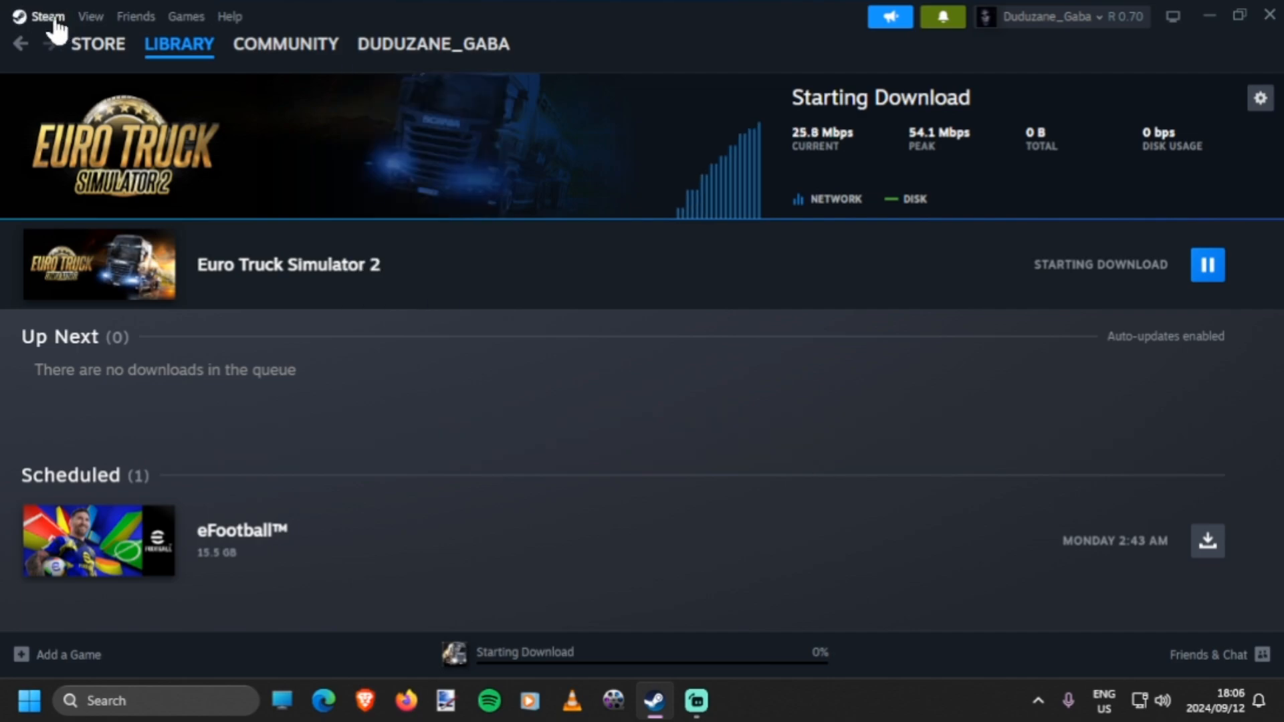
mouse_move(1002, 642)
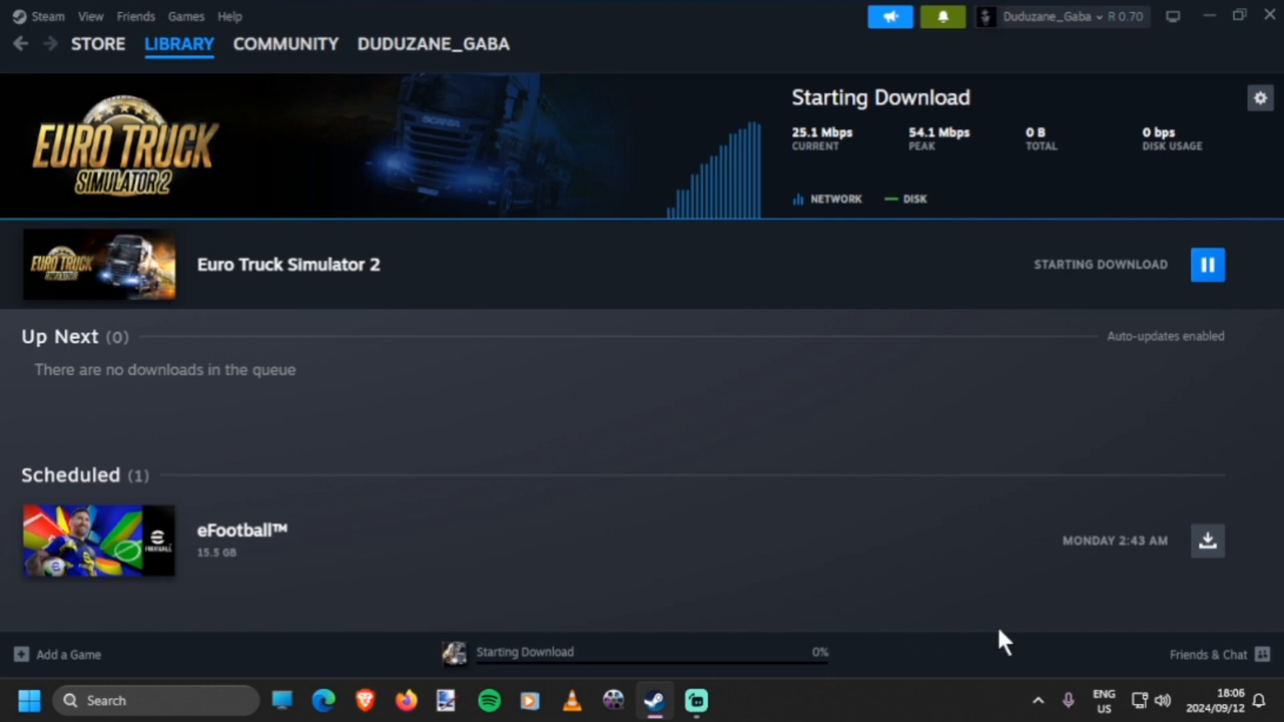
mouse_move(986, 512)
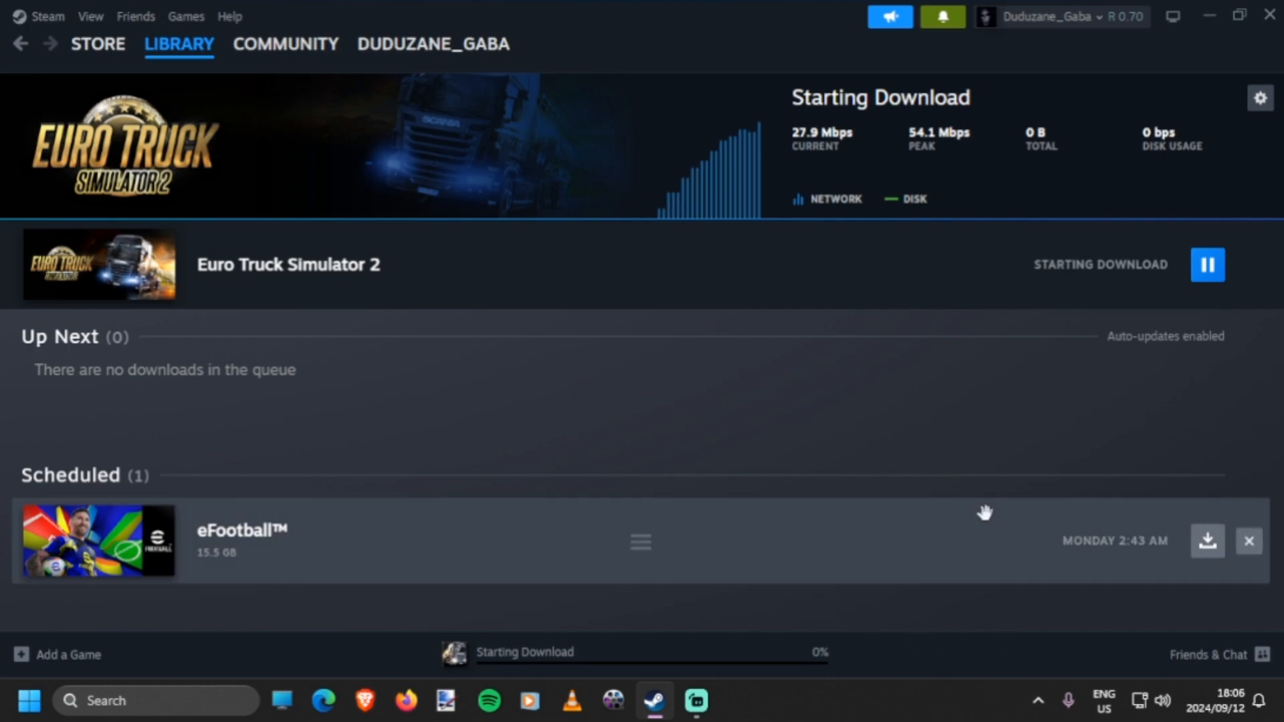